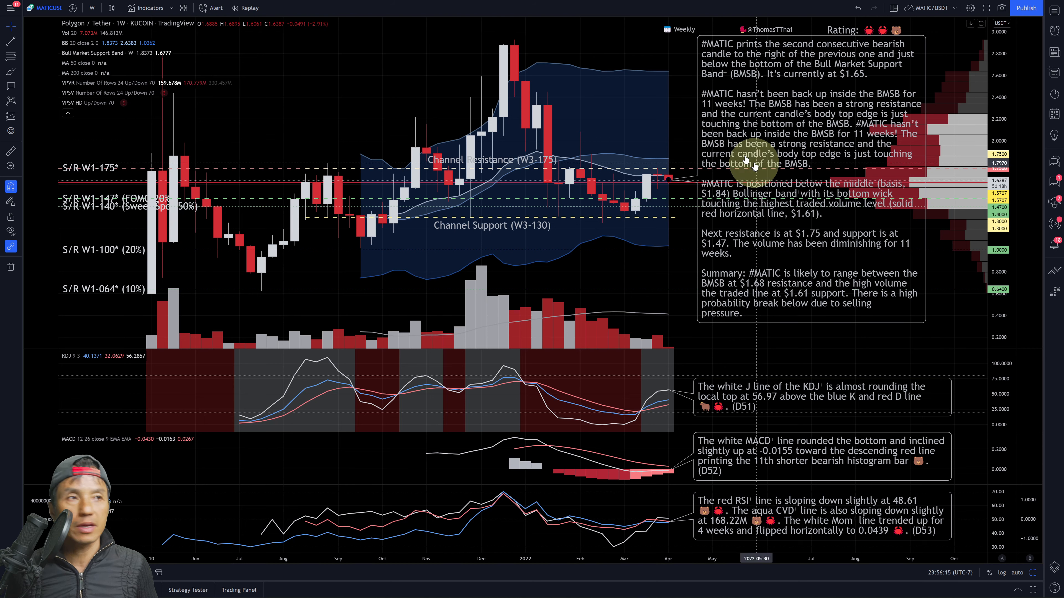
{"action": "mouse_move", "coordinate": [604, 252]}
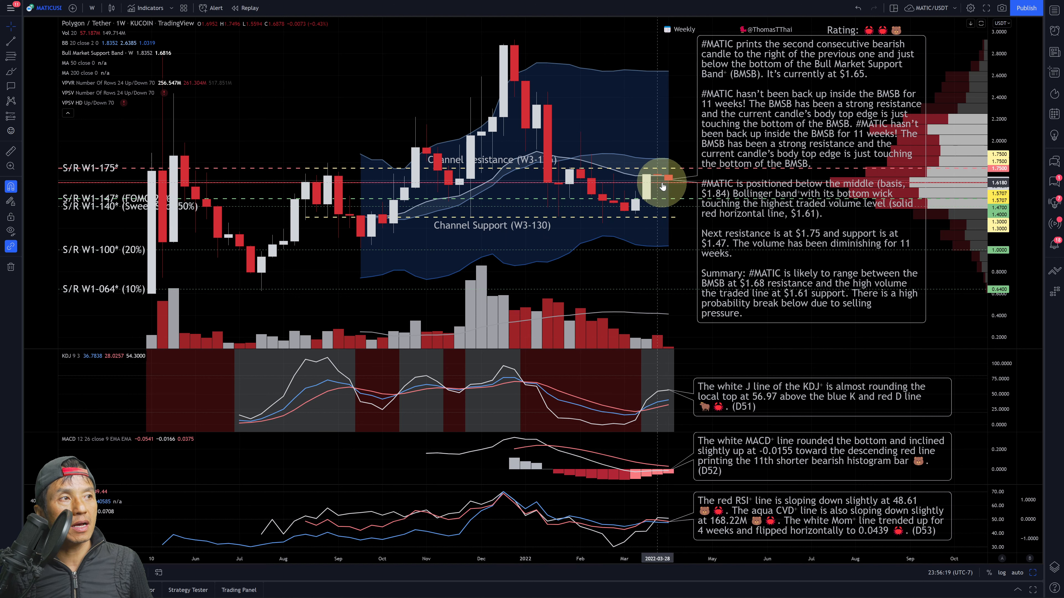
{"action": "mouse_move", "coordinate": [662, 178]}
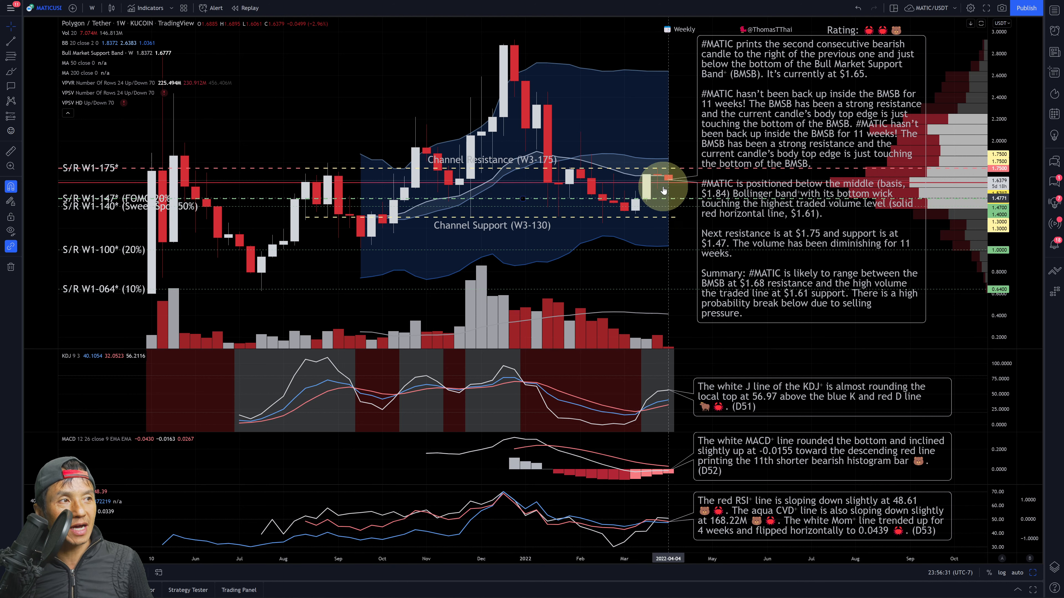
{"action": "mouse_move", "coordinate": [666, 227]}
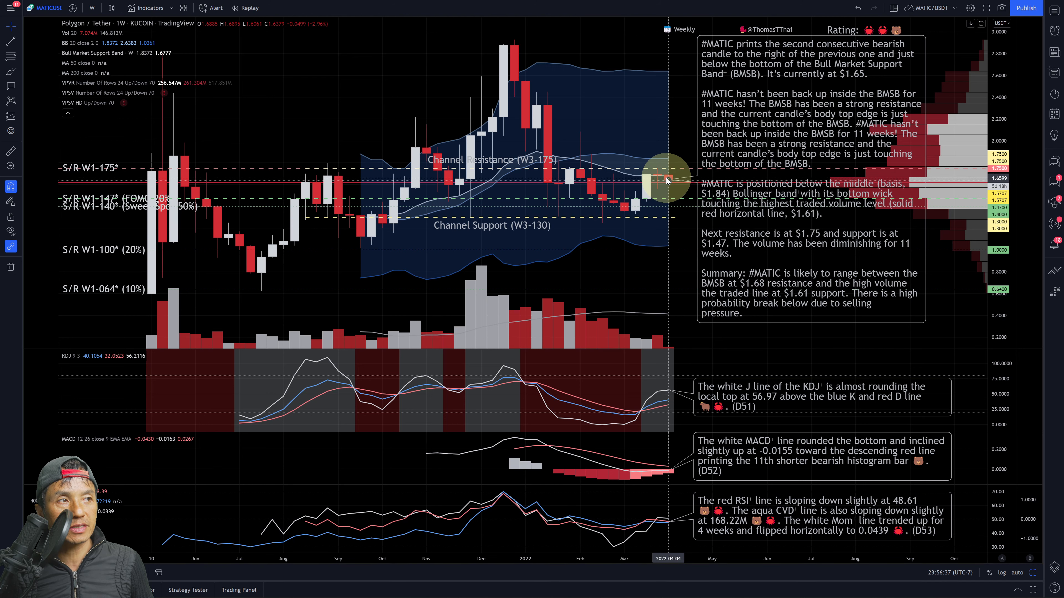
{"action": "mouse_move", "coordinate": [611, 166]}
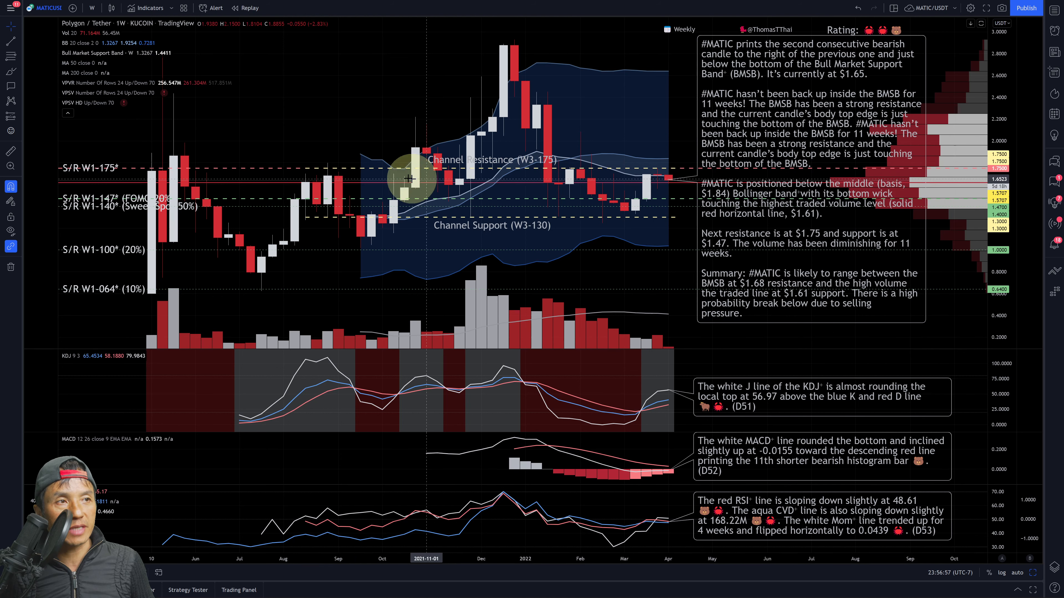
{"action": "mouse_move", "coordinate": [932, 187]}
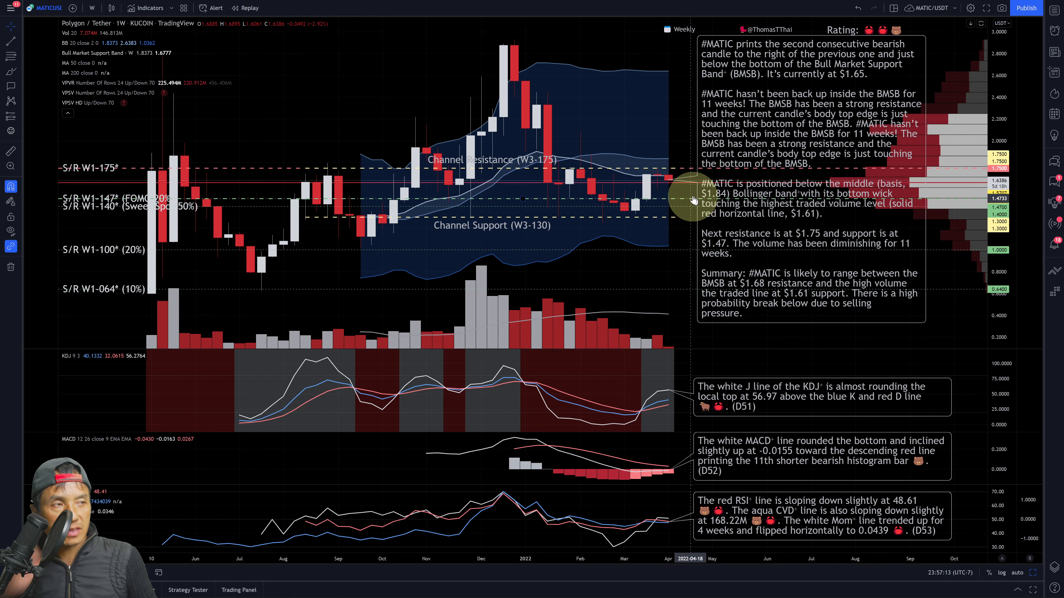
{"action": "mouse_move", "coordinate": [678, 222]}
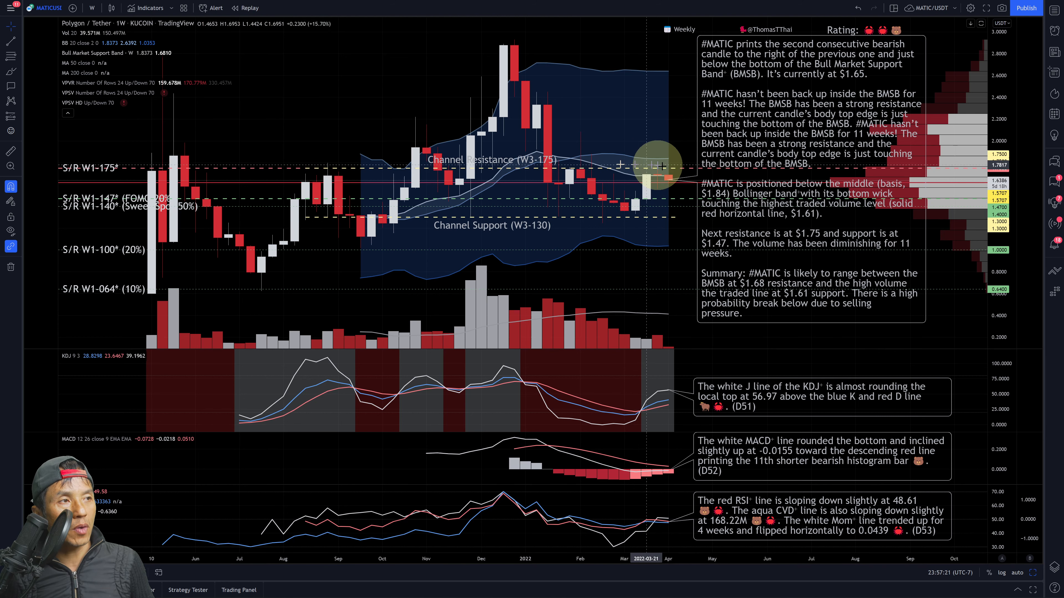
{"action": "mouse_move", "coordinate": [635, 166]}
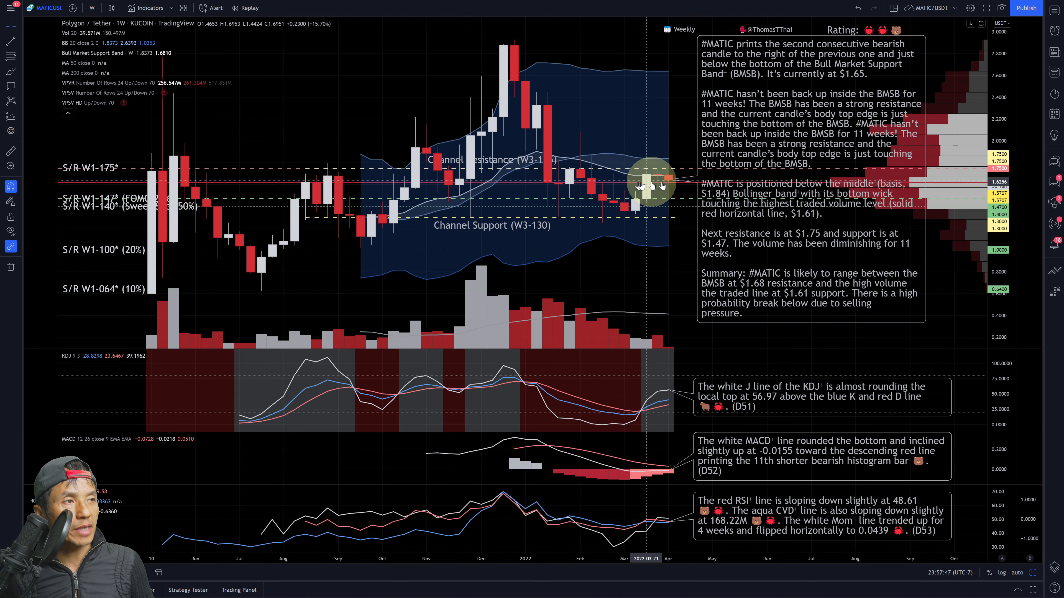
{"action": "mouse_move", "coordinate": [438, 187]}
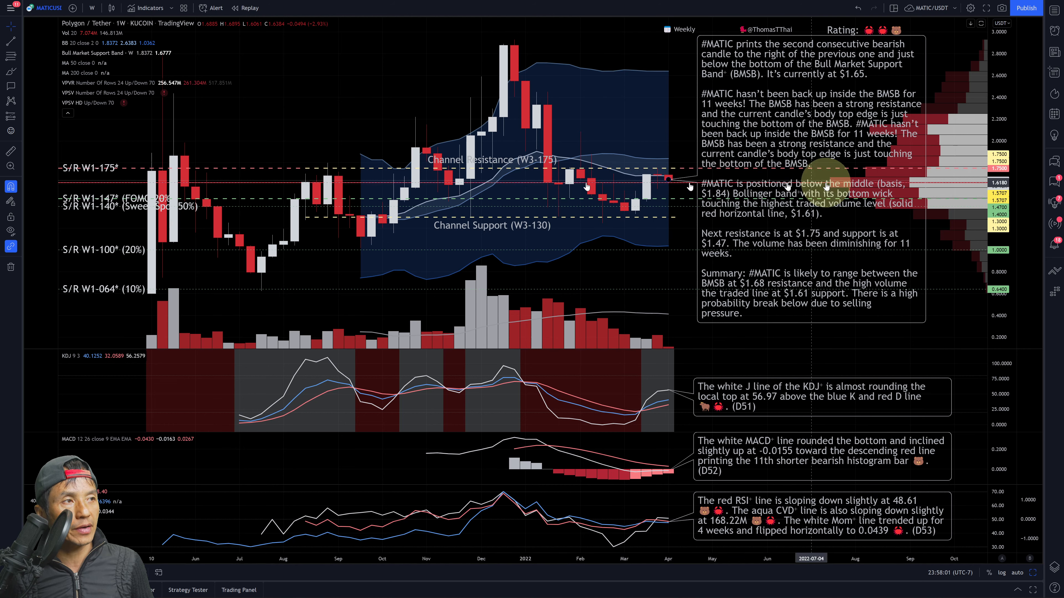
{"action": "mouse_move", "coordinate": [658, 259]}
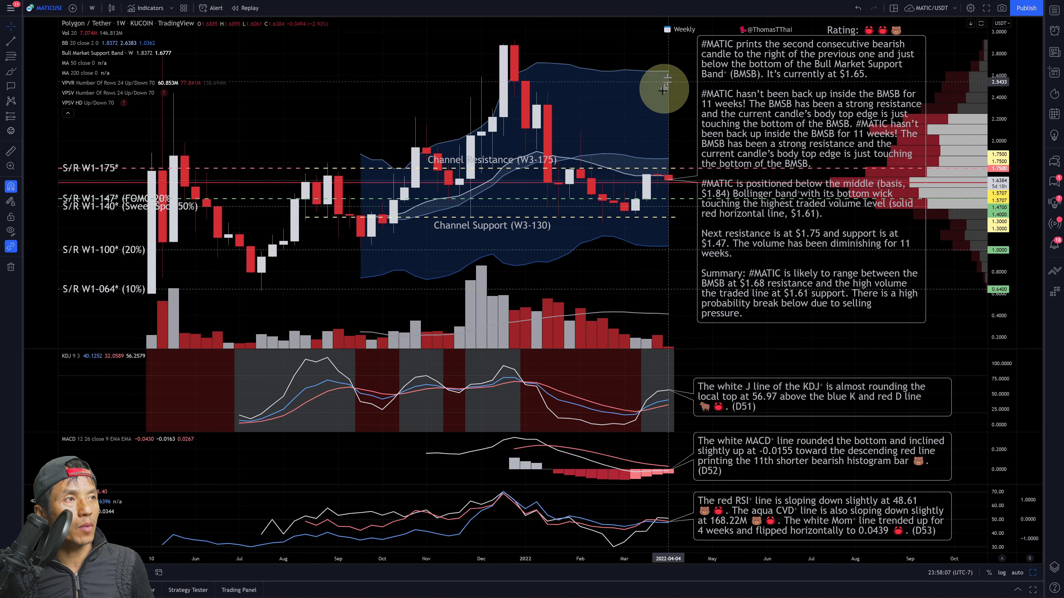
{"action": "mouse_move", "coordinate": [678, 93]}
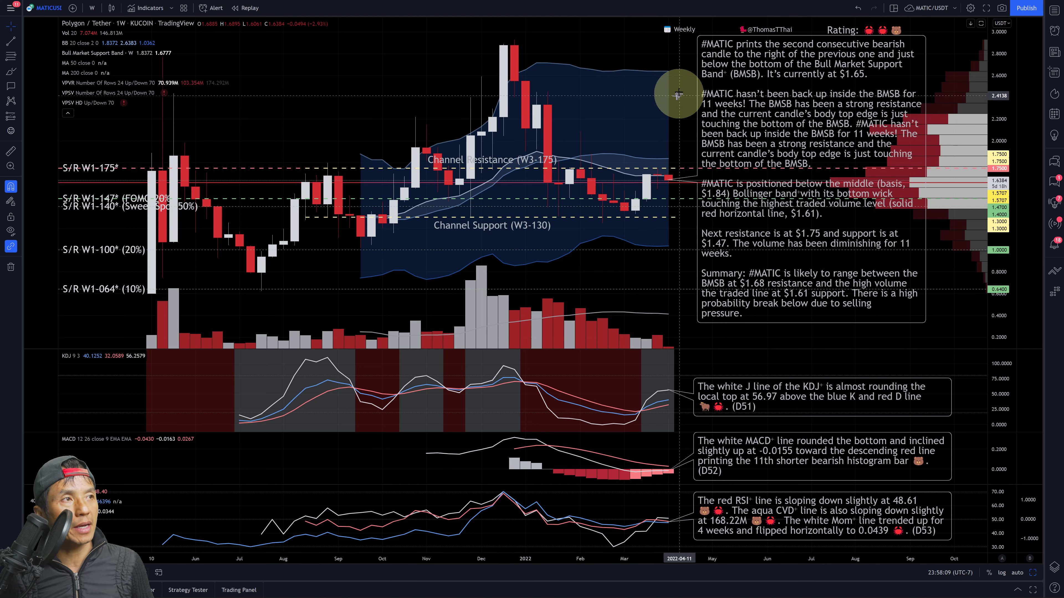
{"action": "mouse_move", "coordinate": [633, 138]}
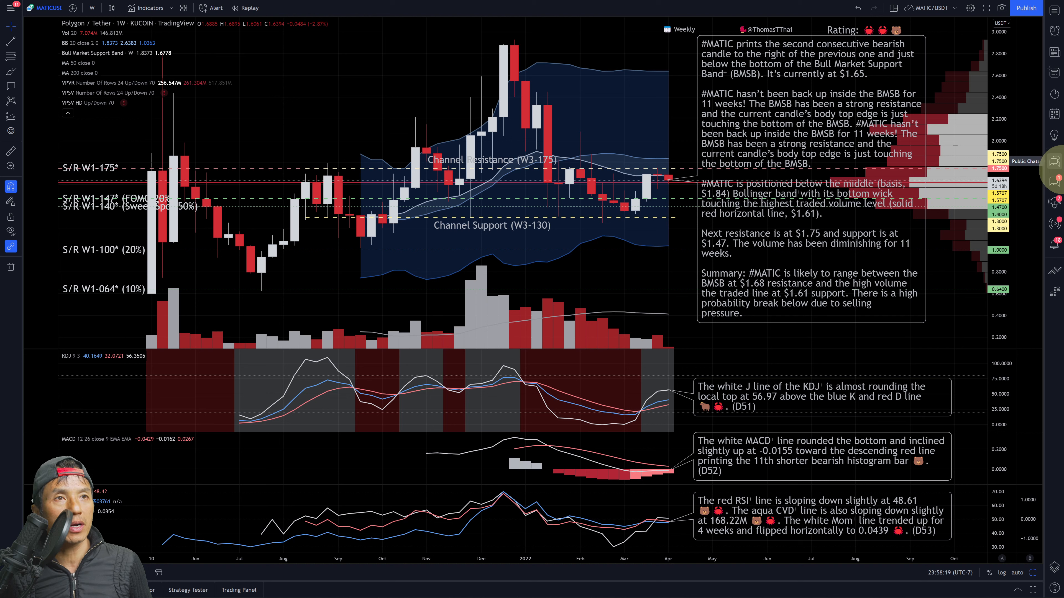
{"action": "mouse_move", "coordinate": [668, 250]}
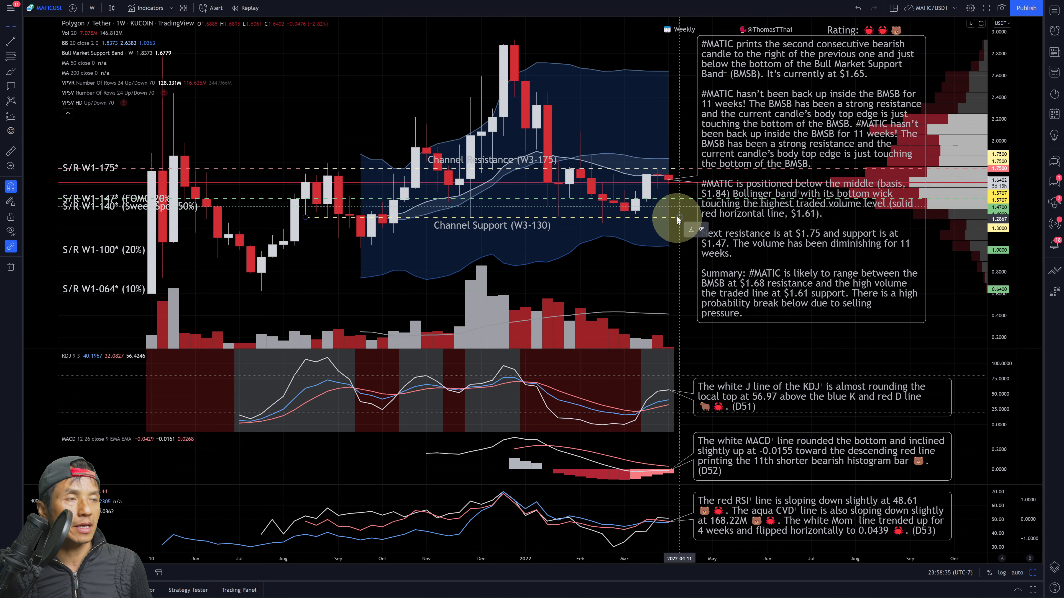
{"action": "mouse_move", "coordinate": [597, 169]}
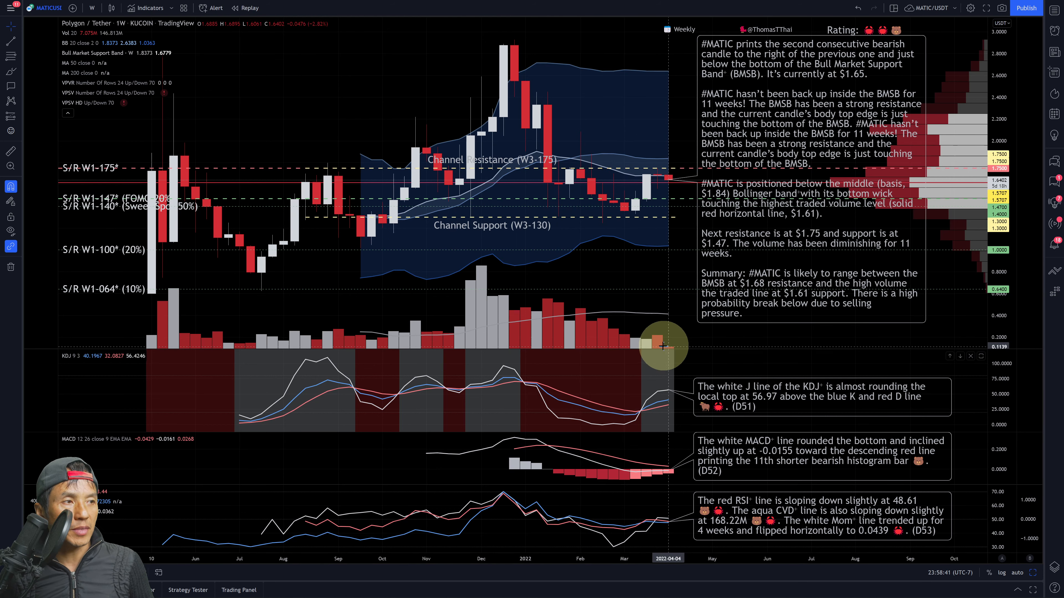
{"action": "mouse_move", "coordinate": [679, 354]}
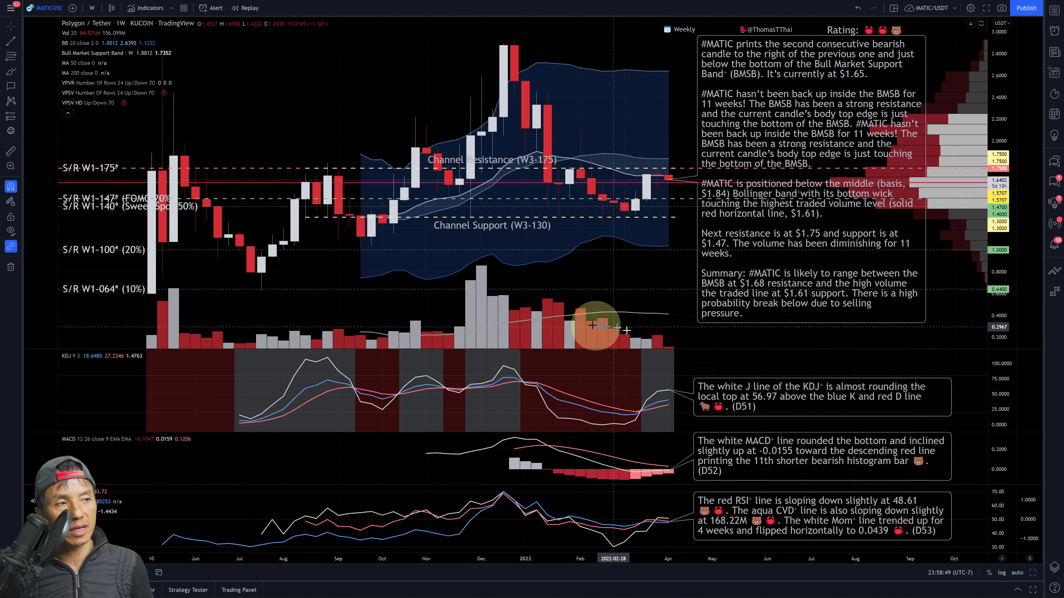
{"action": "mouse_move", "coordinate": [592, 320]}
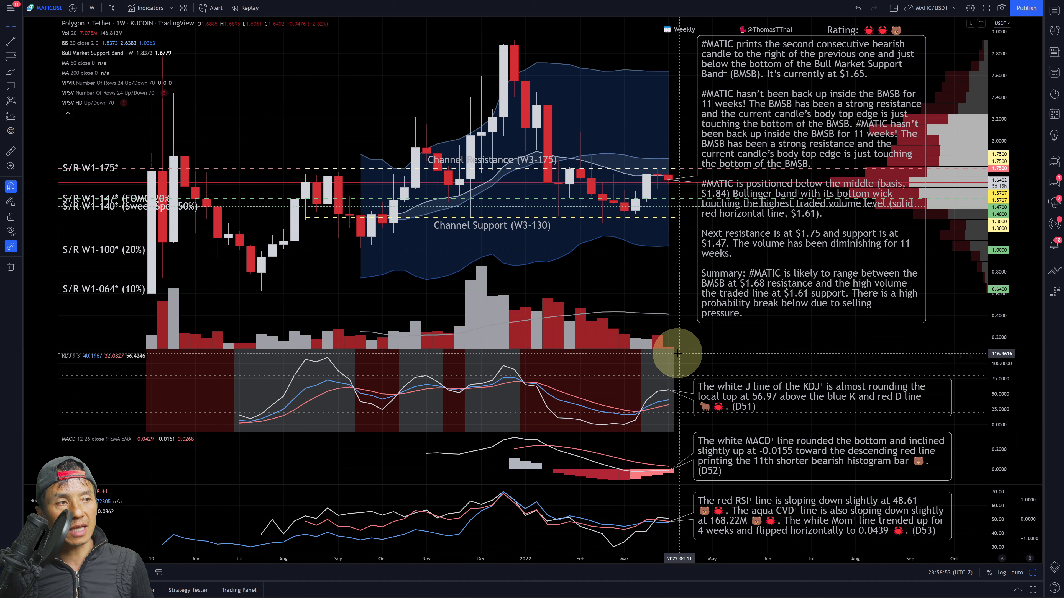
{"action": "mouse_move", "coordinate": [643, 333]}
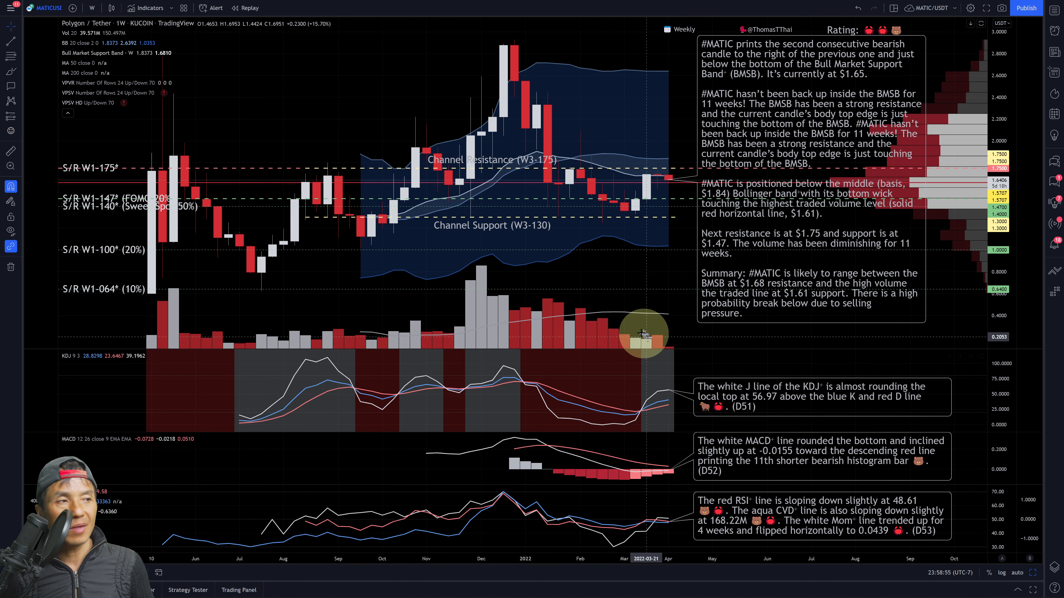
{"action": "mouse_move", "coordinate": [619, 339]}
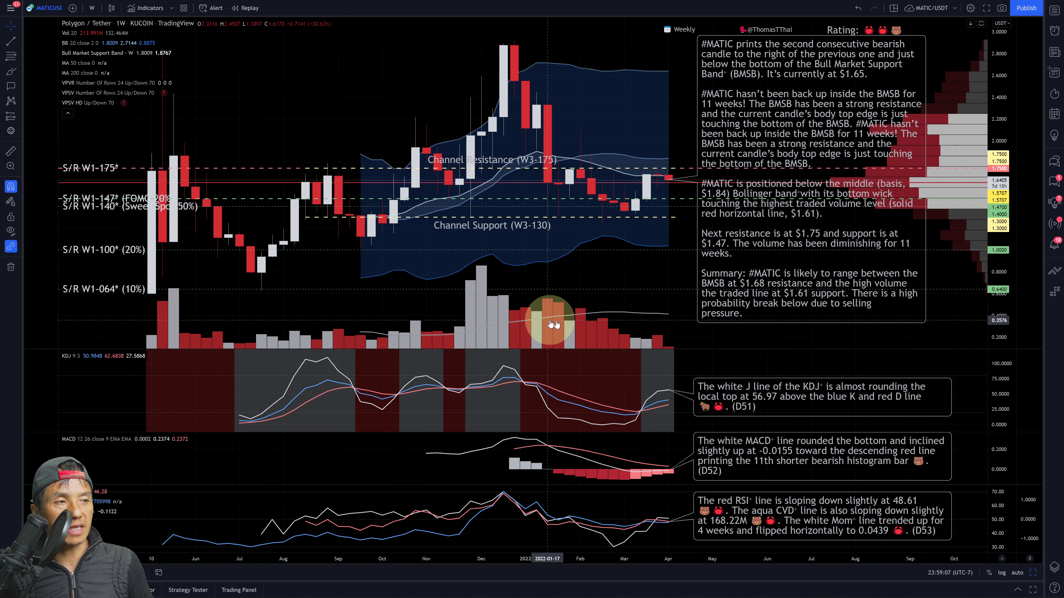
{"action": "mouse_move", "coordinate": [620, 315]}
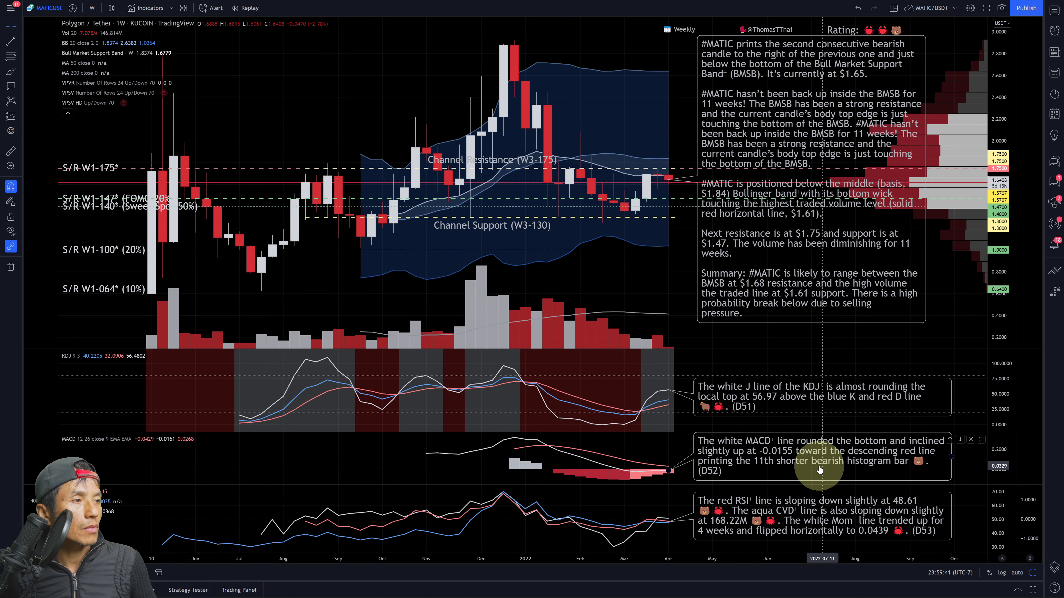
{"action": "mouse_move", "coordinate": [650, 475]}
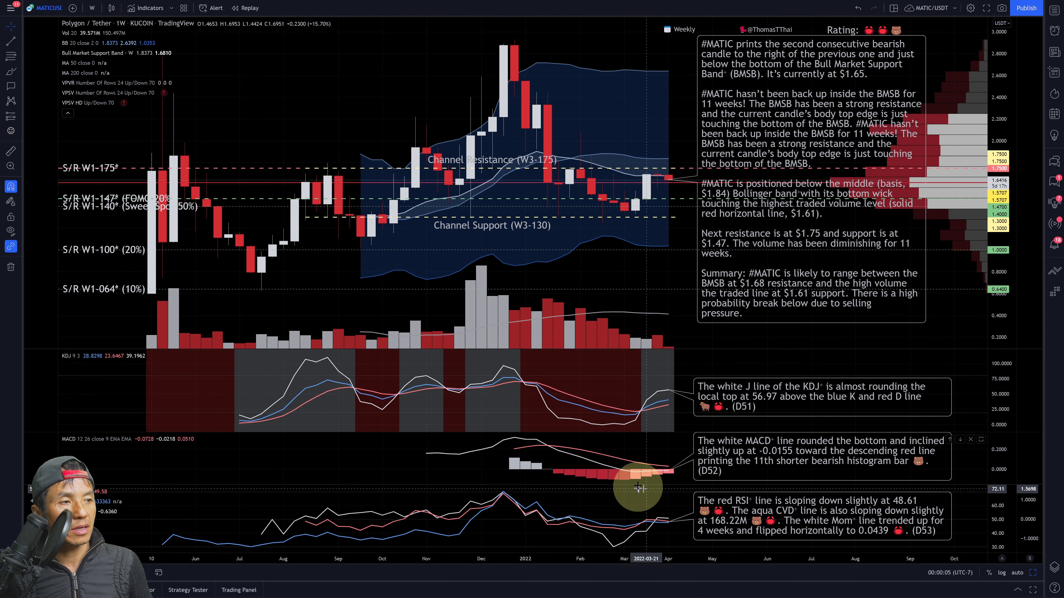
{"action": "mouse_move", "coordinate": [732, 419]}
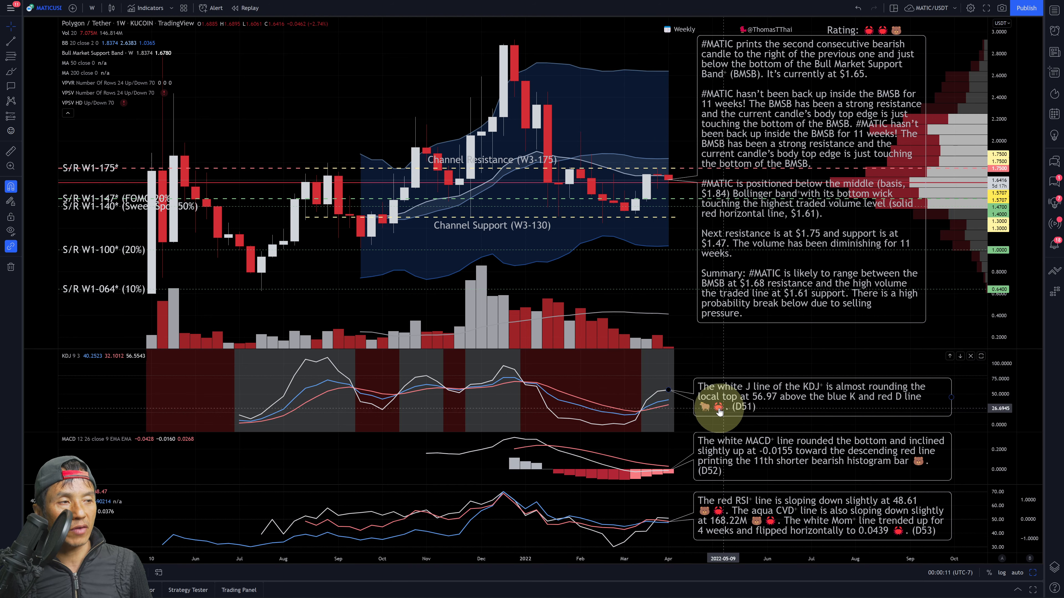
{"action": "mouse_move", "coordinate": [648, 407]}
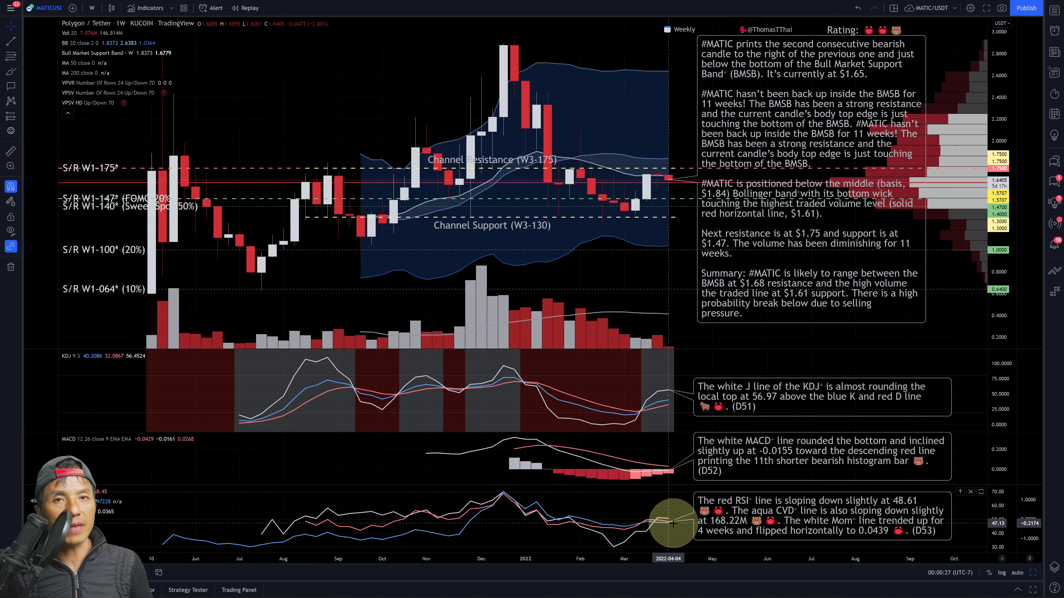
{"action": "mouse_move", "coordinate": [674, 523]}
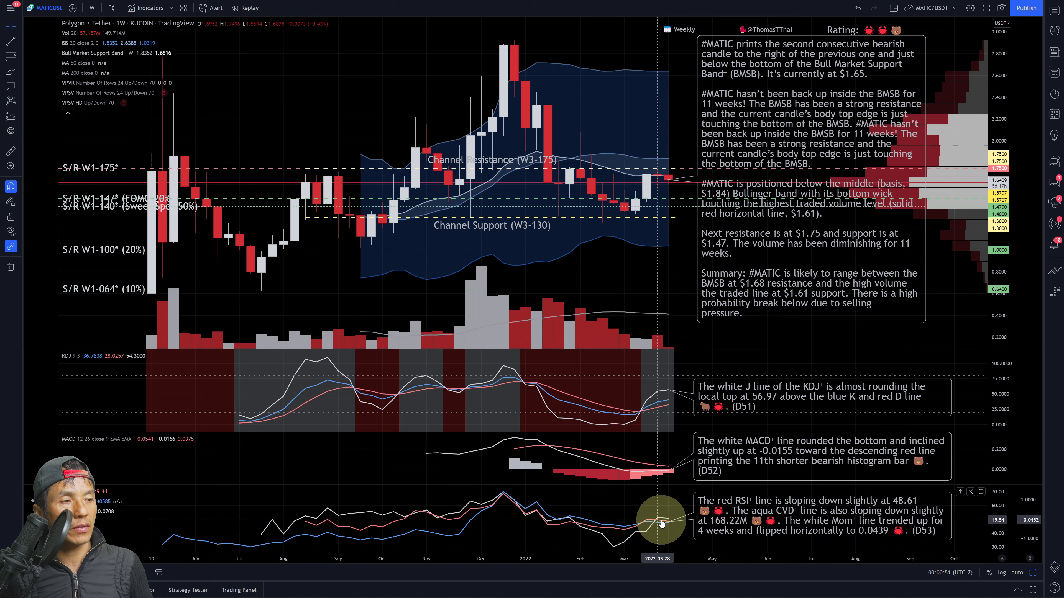
{"action": "mouse_move", "coordinate": [665, 520]}
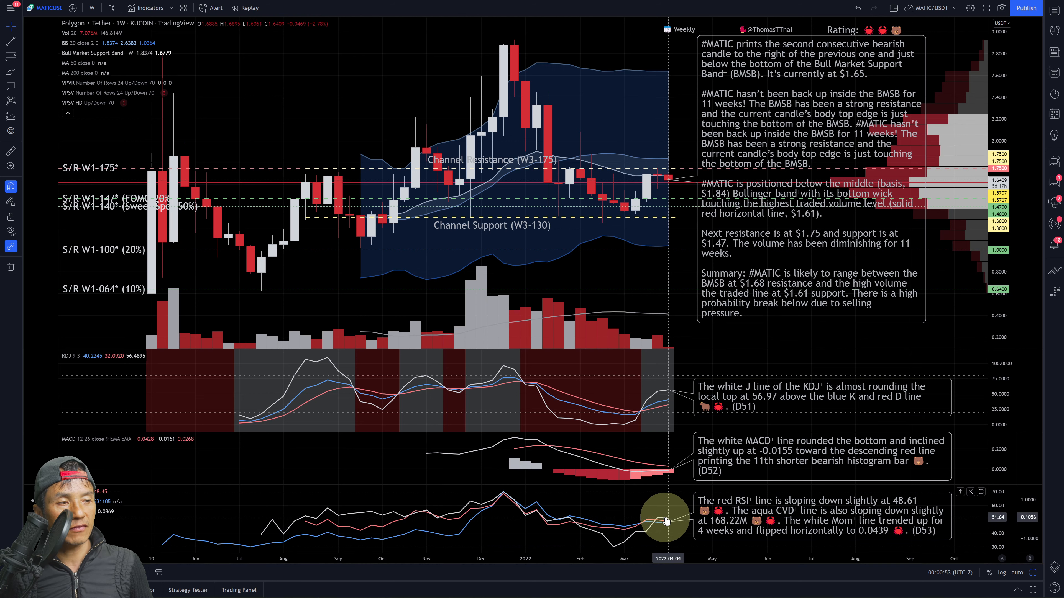
{"action": "mouse_move", "coordinate": [675, 521]}
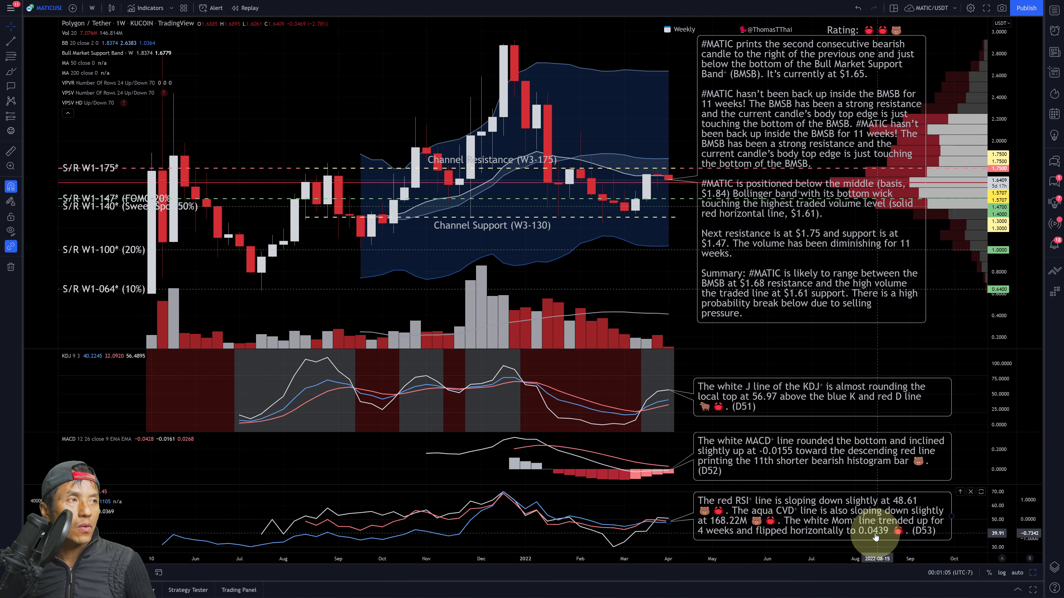
{"action": "mouse_move", "coordinate": [740, 244]}
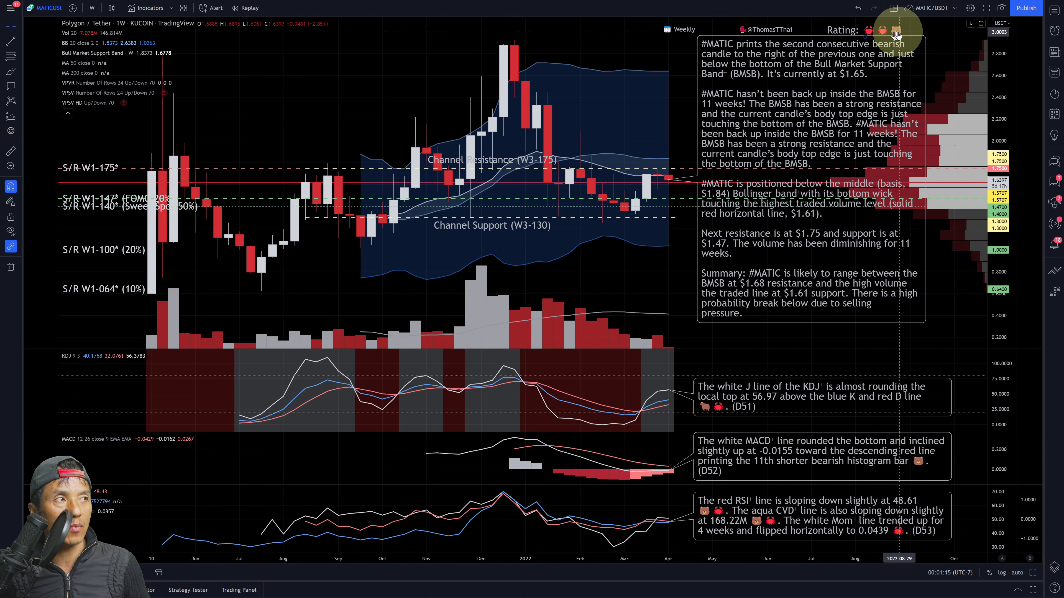
{"action": "mouse_move", "coordinate": [689, 205]}
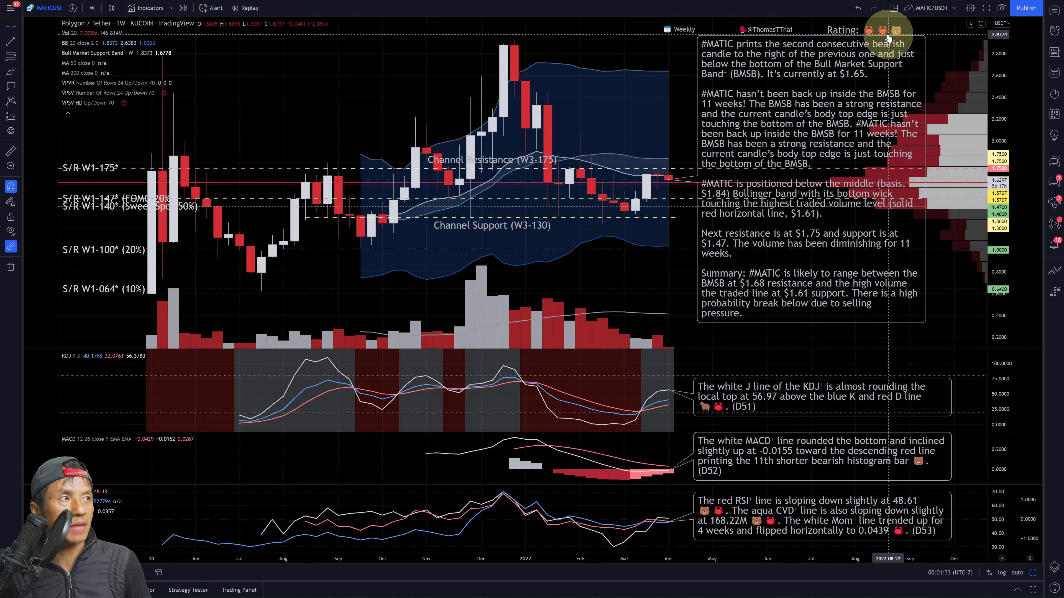
{"action": "mouse_move", "coordinate": [600, 121]}
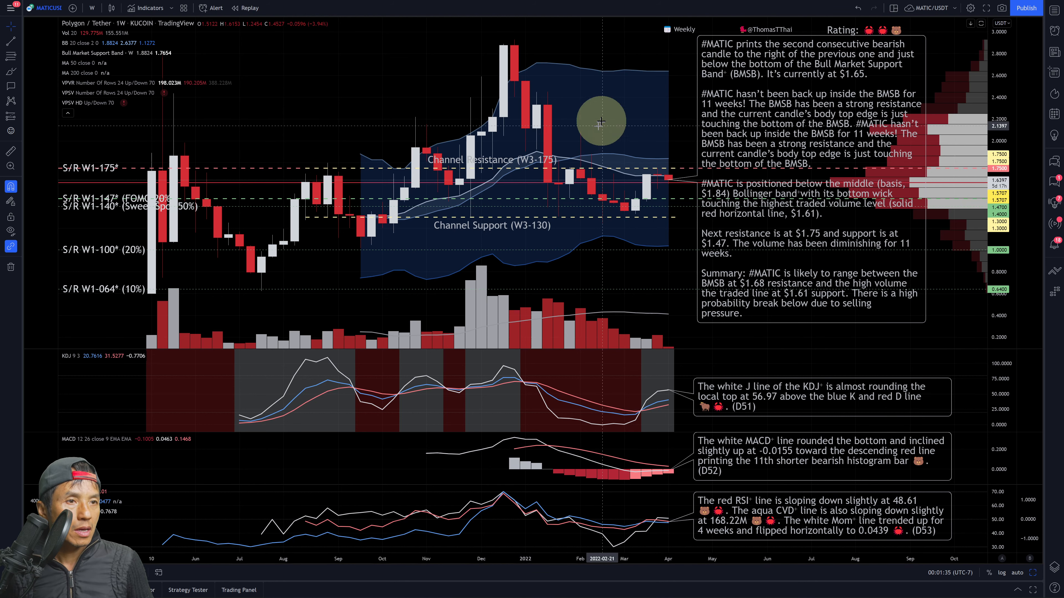
{"action": "mouse_move", "coordinate": [116, 273]}
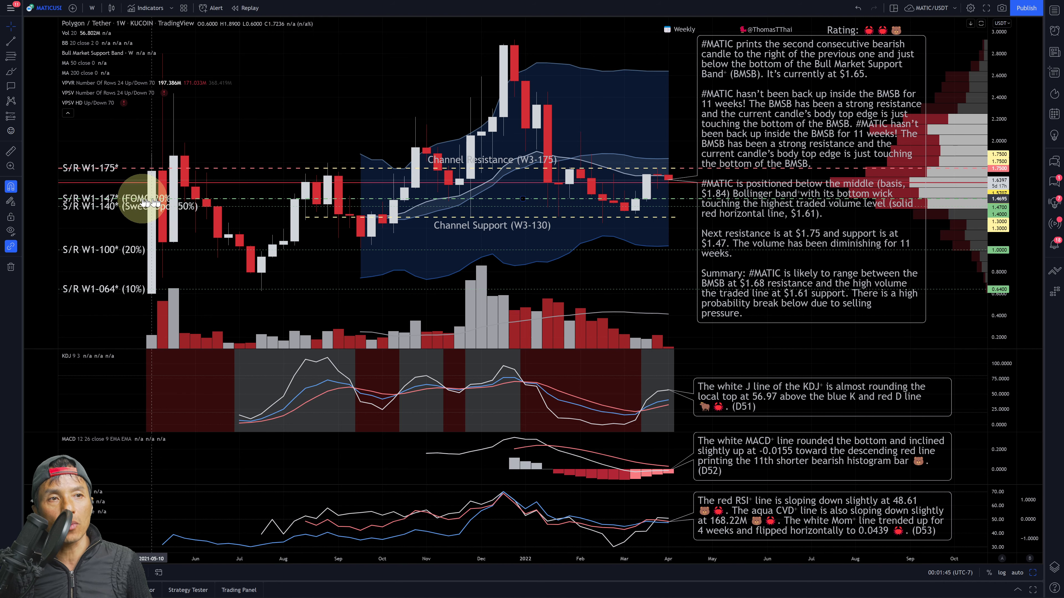
{"action": "mouse_move", "coordinate": [100, 215]}
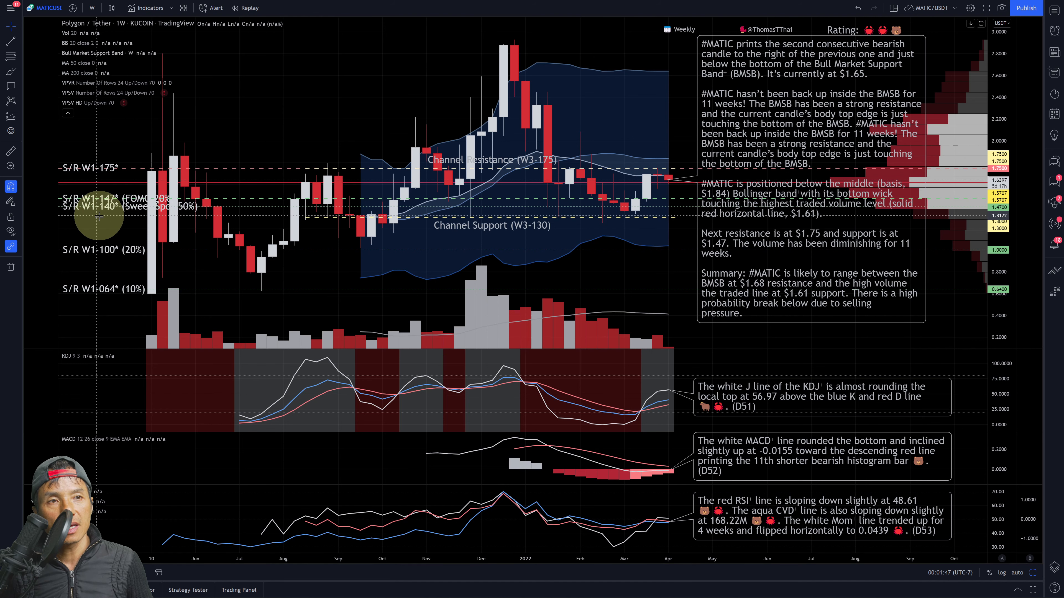
{"action": "mouse_move", "coordinate": [142, 265]}
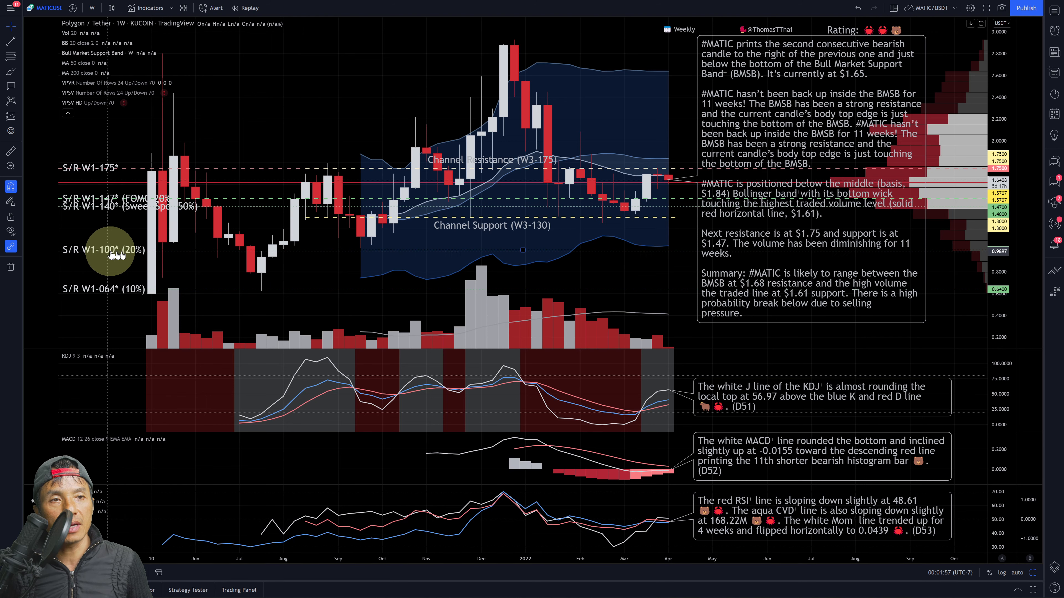
{"action": "mouse_move", "coordinate": [191, 264]}
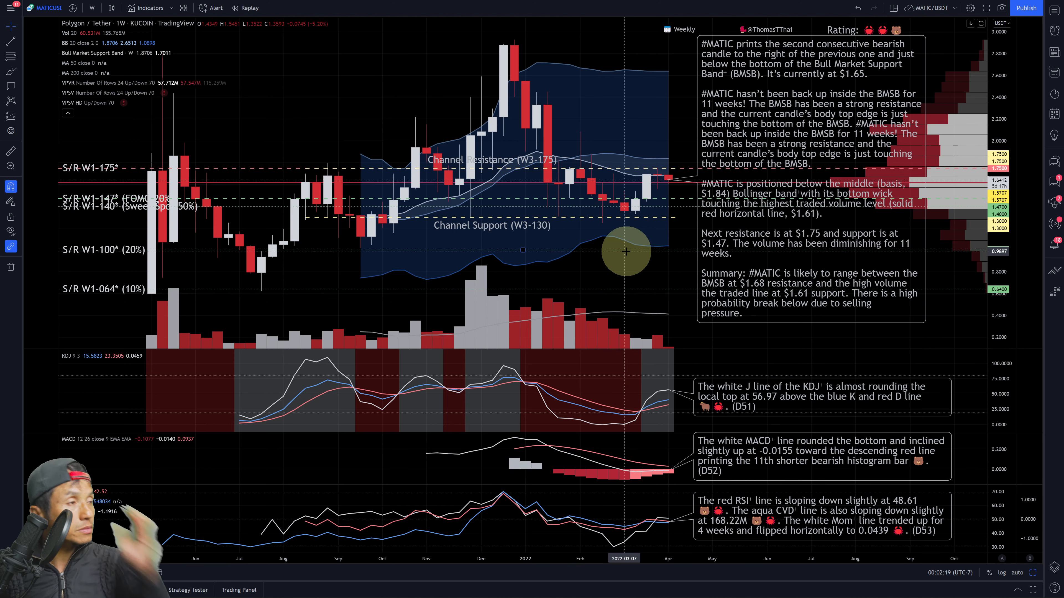
{"action": "mouse_move", "coordinate": [408, 61]}
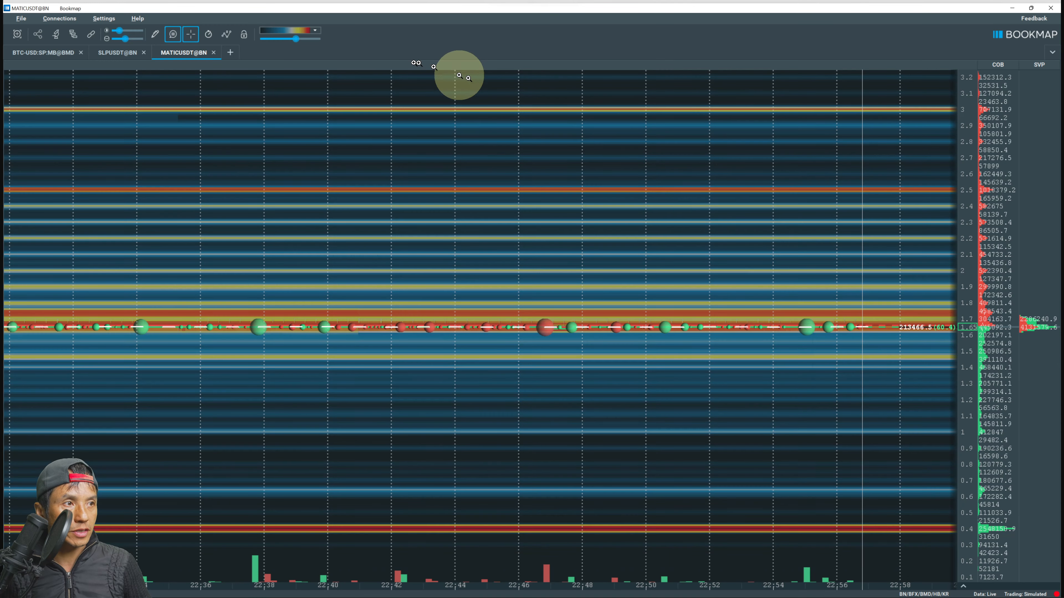
{"action": "mouse_move", "coordinate": [914, 91]}
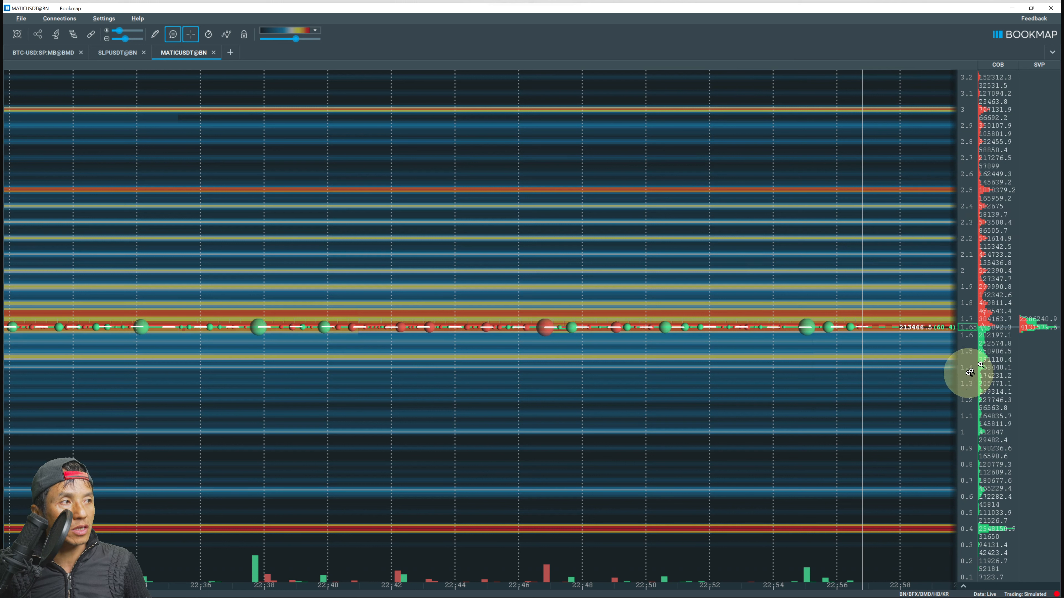
{"action": "mouse_move", "coordinate": [898, 115]}
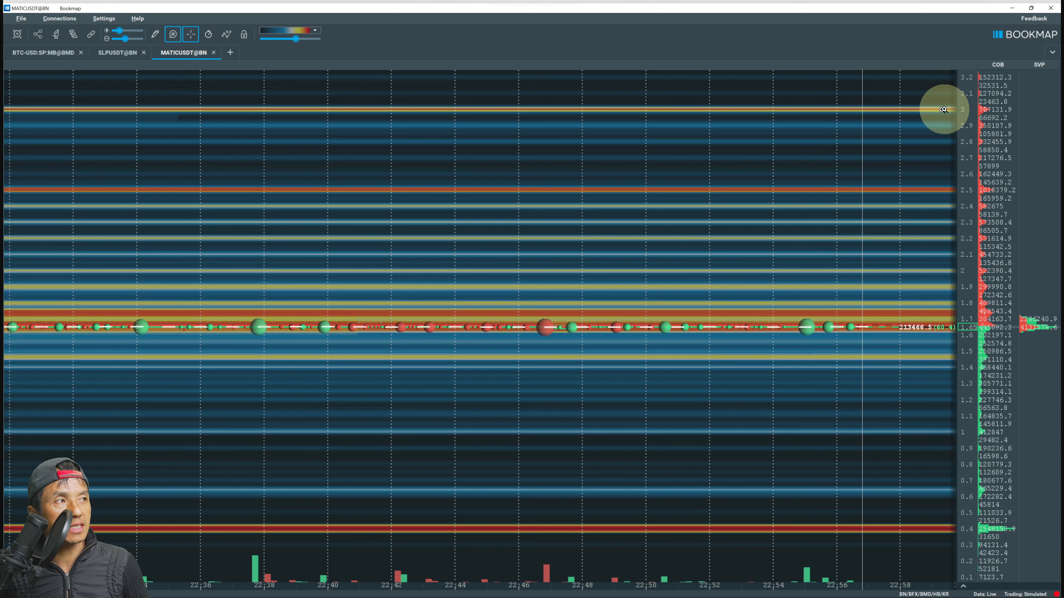
{"action": "mouse_move", "coordinate": [919, 192]}
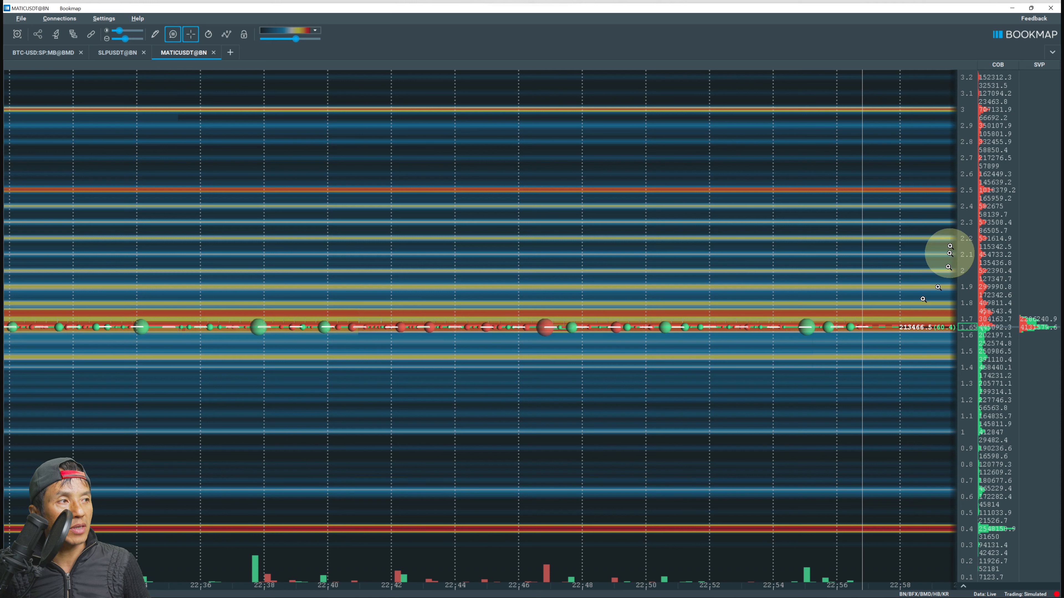
{"action": "mouse_move", "coordinate": [911, 237]}
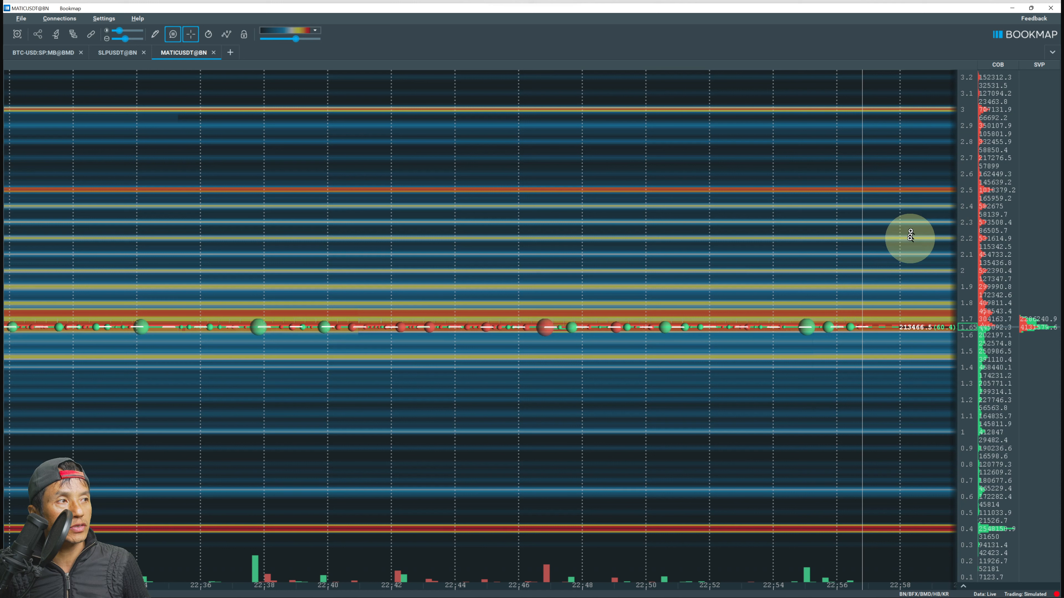
{"action": "mouse_move", "coordinate": [904, 278]}
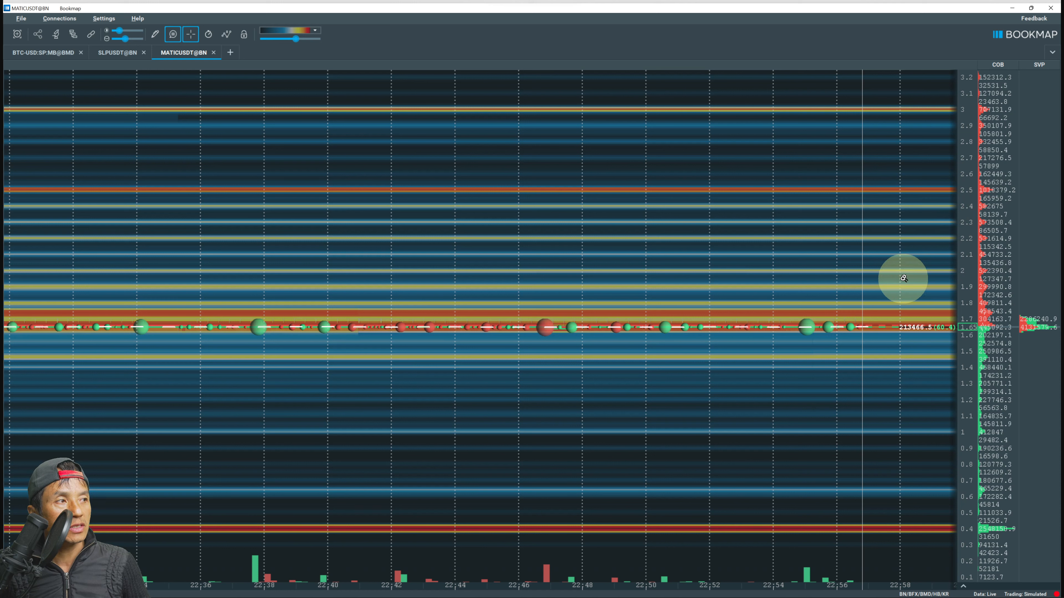
{"action": "mouse_move", "coordinate": [930, 256]}
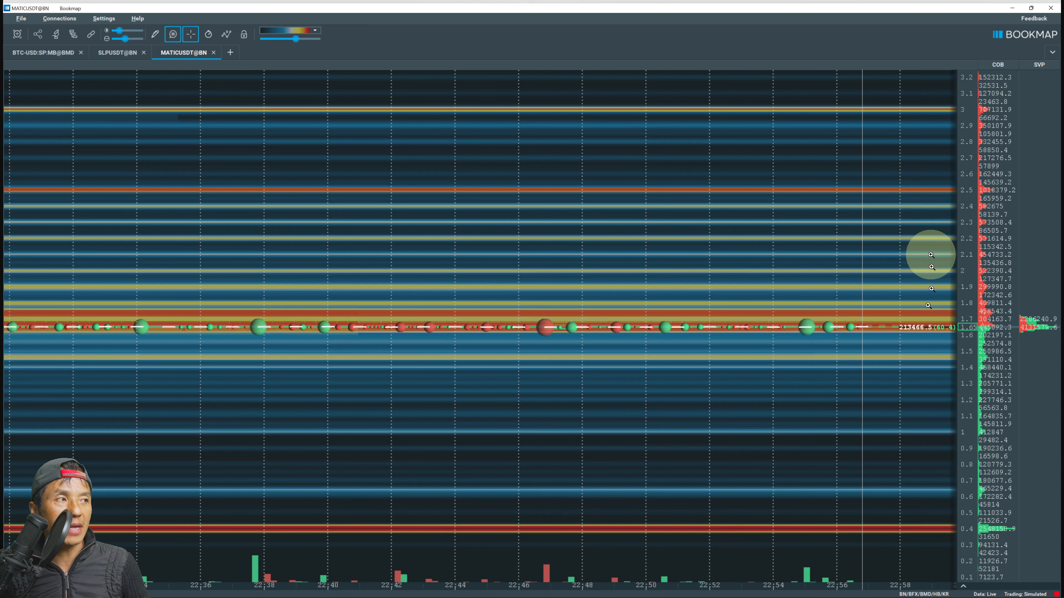
{"action": "mouse_move", "coordinate": [846, 449]}
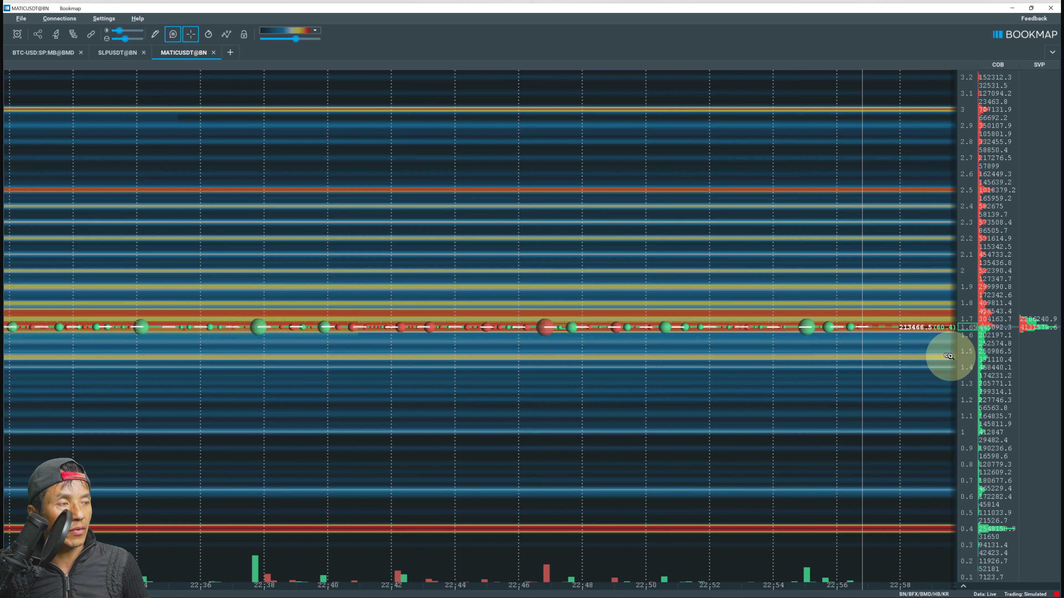
{"action": "mouse_move", "coordinate": [925, 435]}
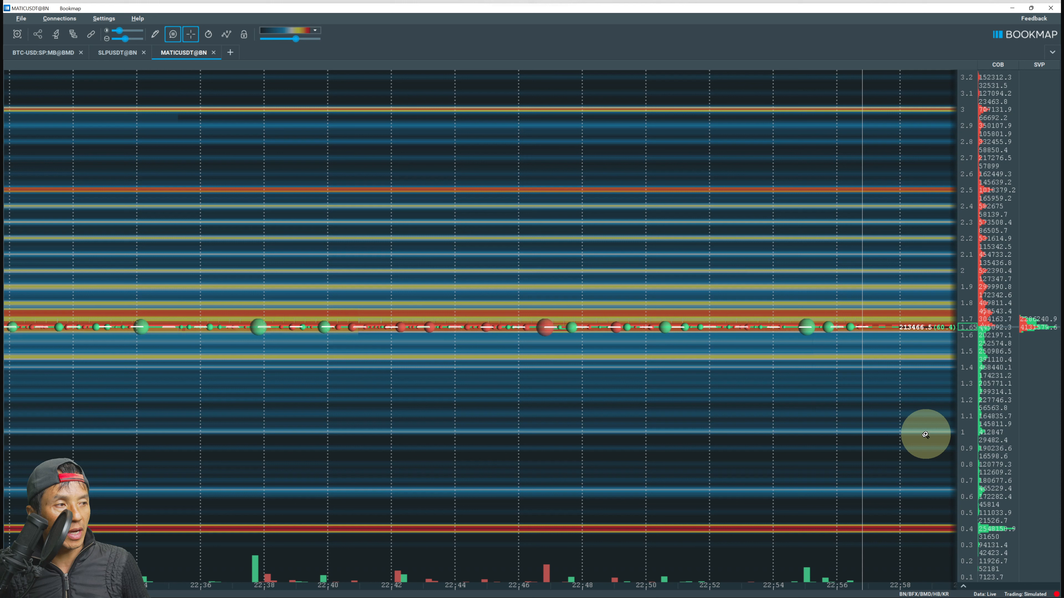
{"action": "mouse_move", "coordinate": [853, 534]}
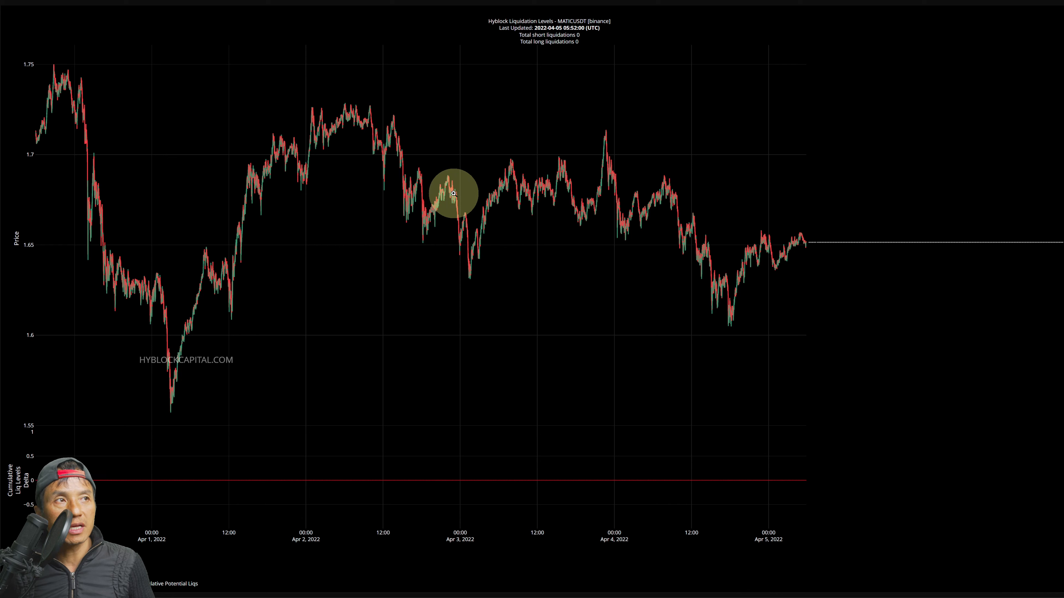
{"action": "mouse_move", "coordinate": [500, 54]}
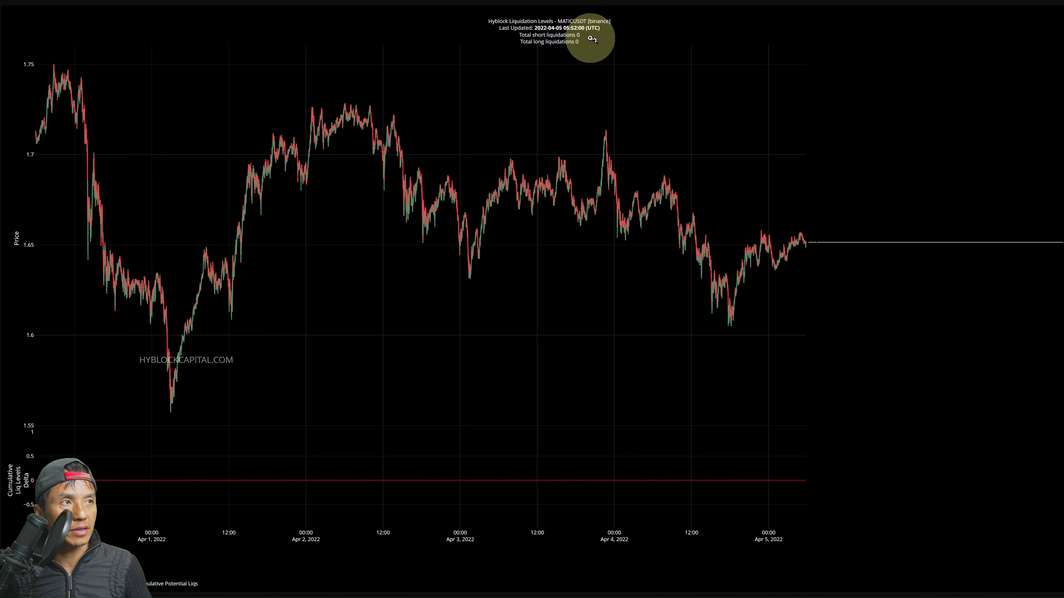
{"action": "mouse_move", "coordinate": [580, 42]}
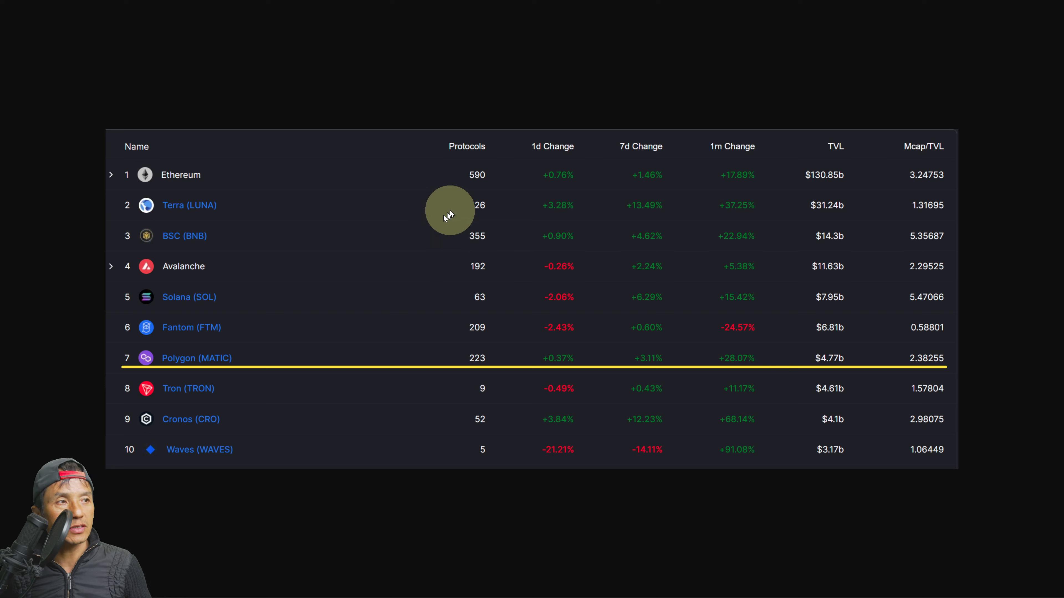
{"action": "mouse_move", "coordinate": [465, 208]}
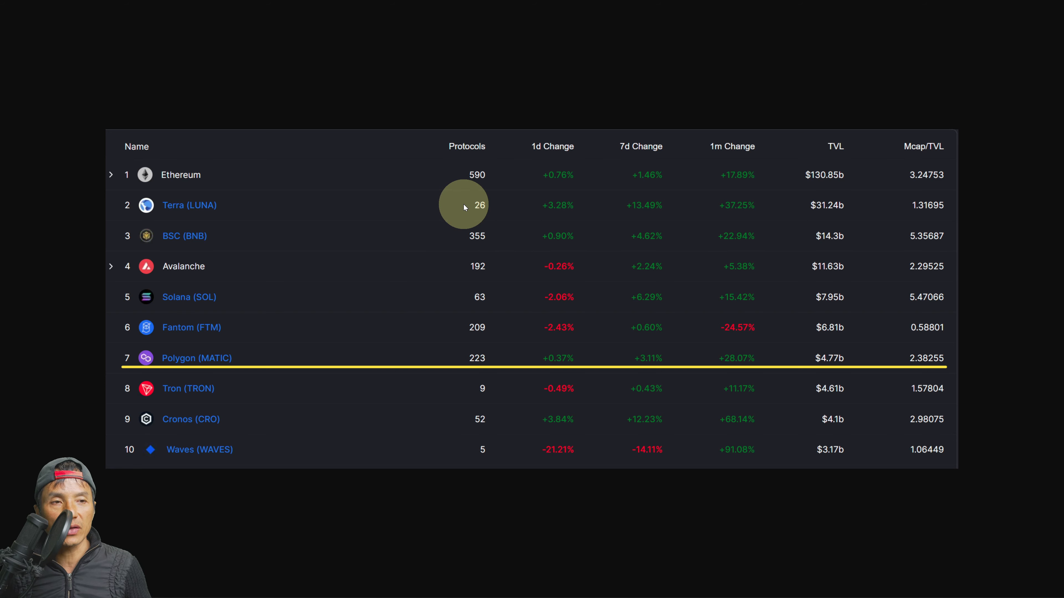
{"action": "mouse_move", "coordinate": [532, 414]}
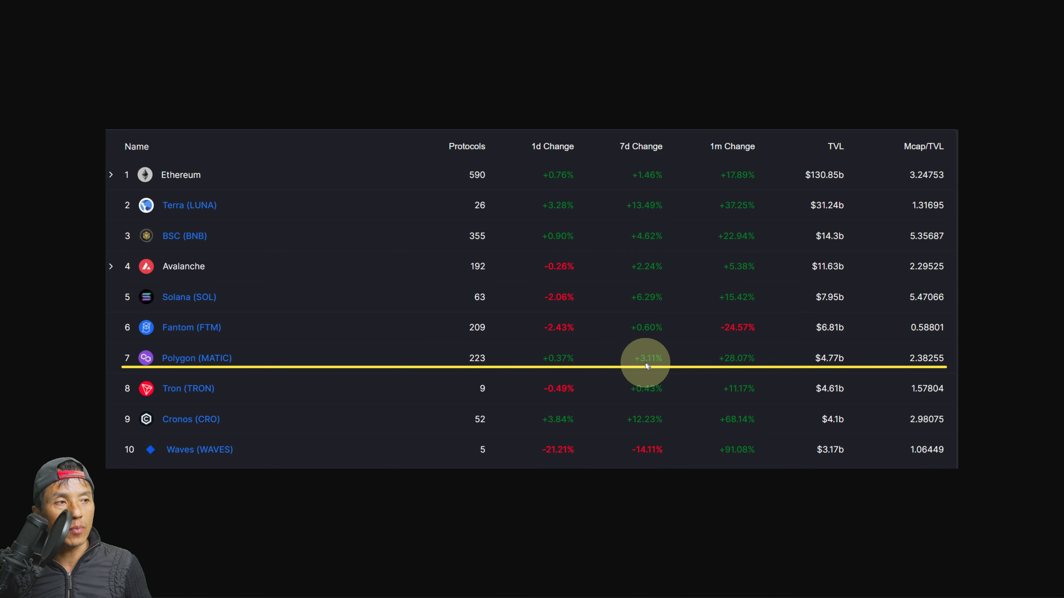
{"action": "mouse_move", "coordinate": [740, 143]}
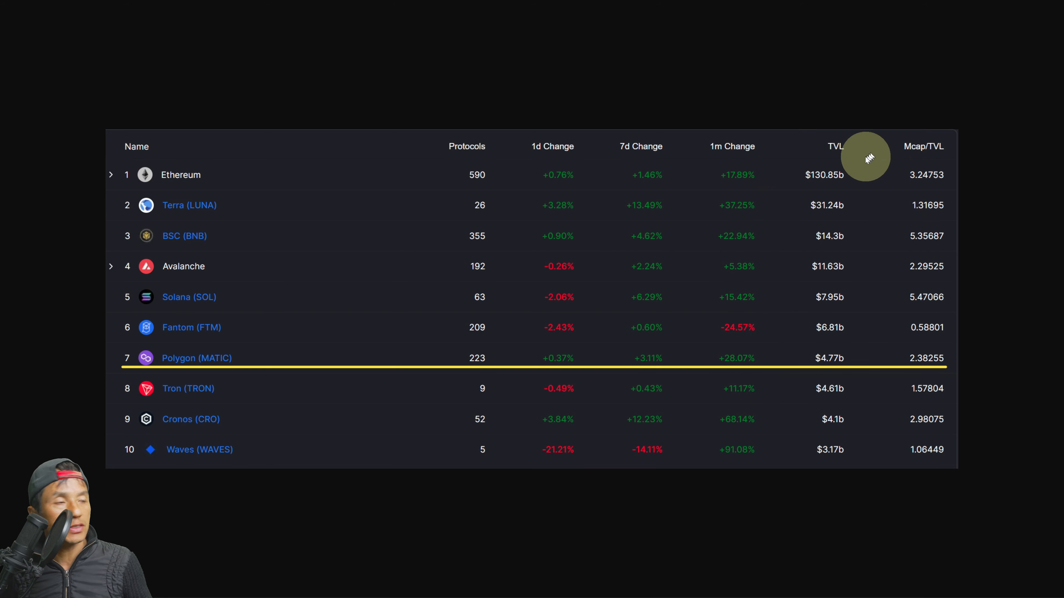
{"action": "mouse_move", "coordinate": [822, 373]}
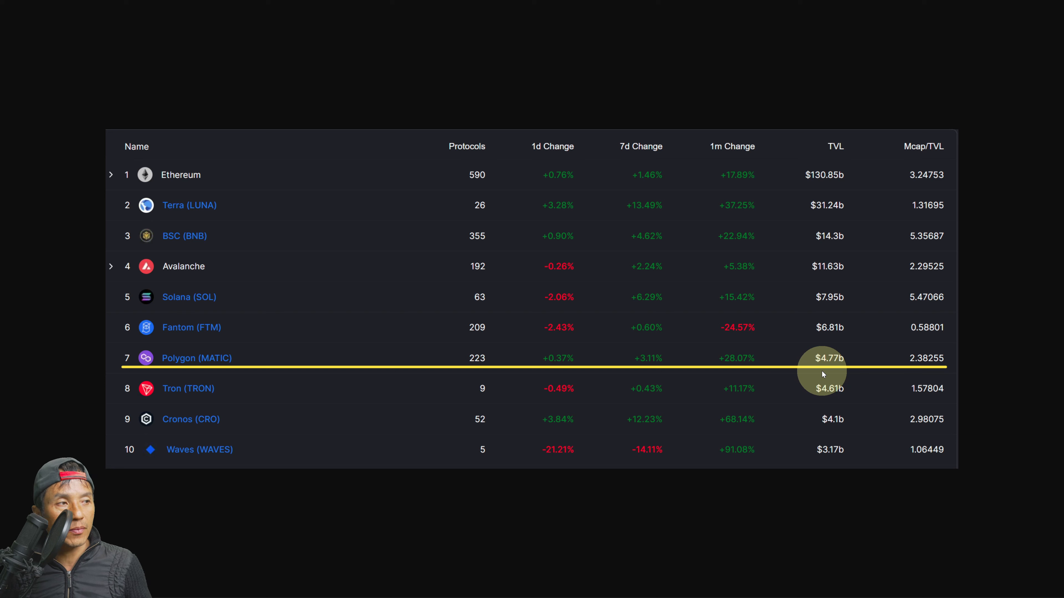
{"action": "mouse_move", "coordinate": [964, 306]}
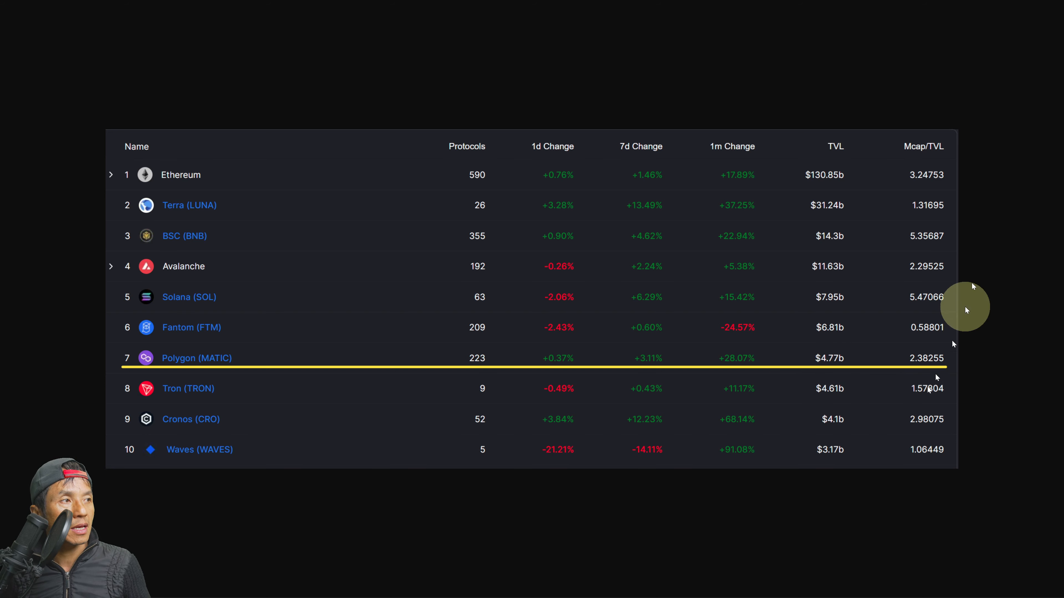
{"action": "mouse_move", "coordinate": [933, 162]}
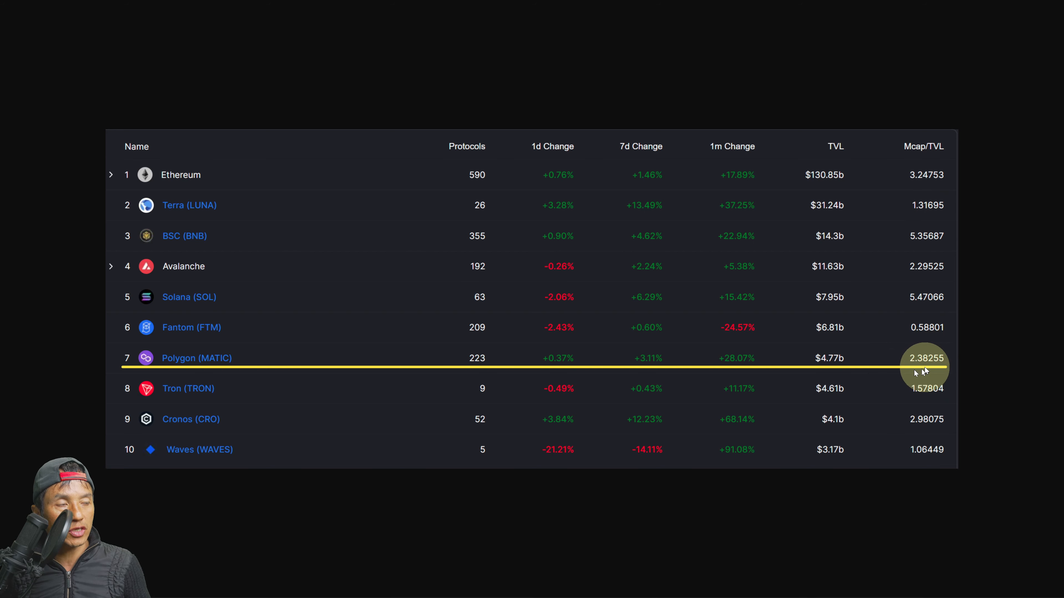
{"action": "mouse_move", "coordinate": [943, 327]}
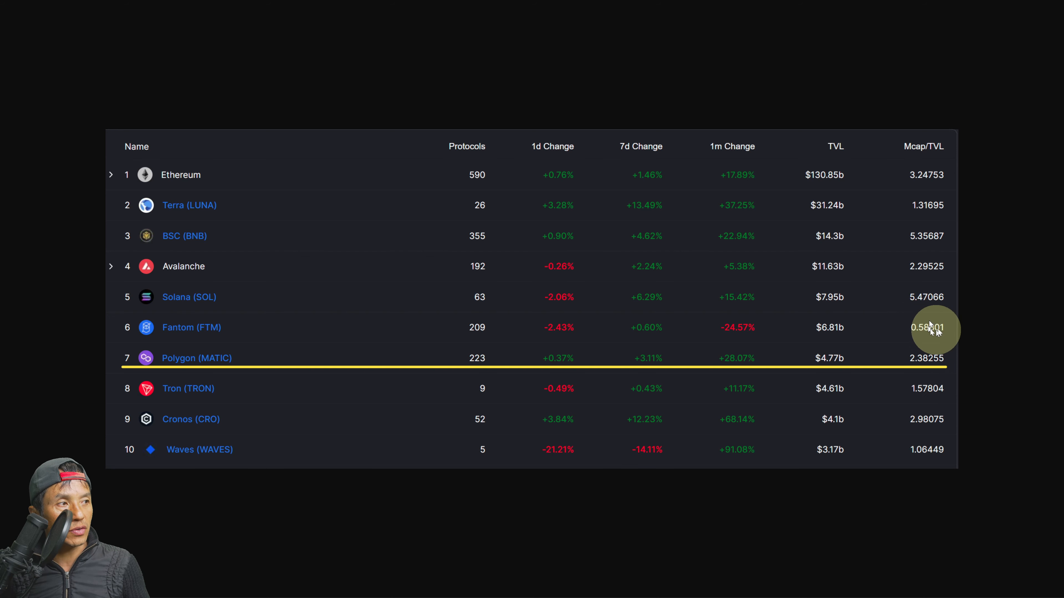
{"action": "mouse_move", "coordinate": [1013, 430]}
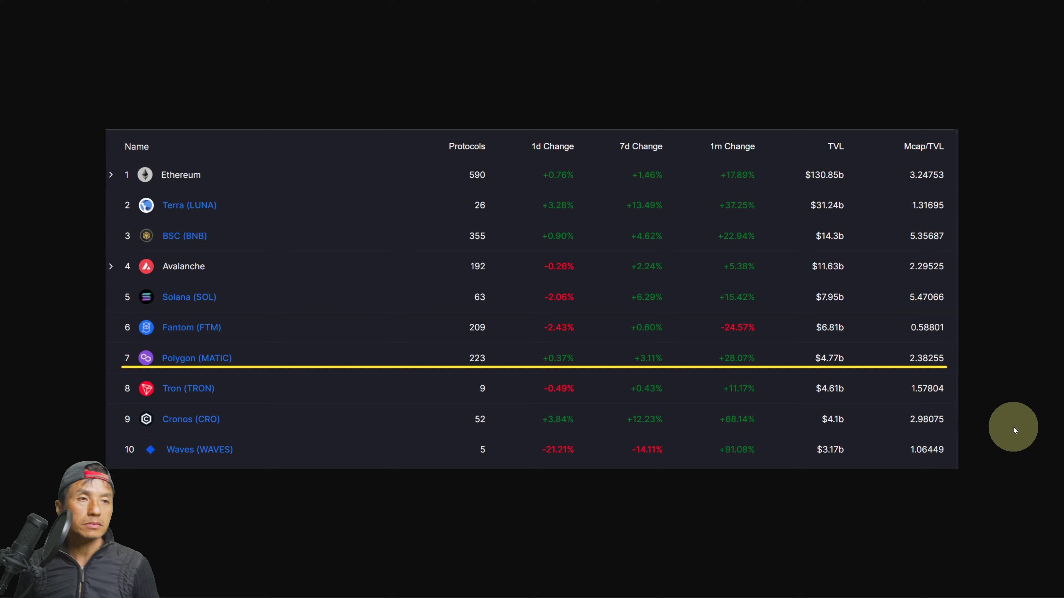